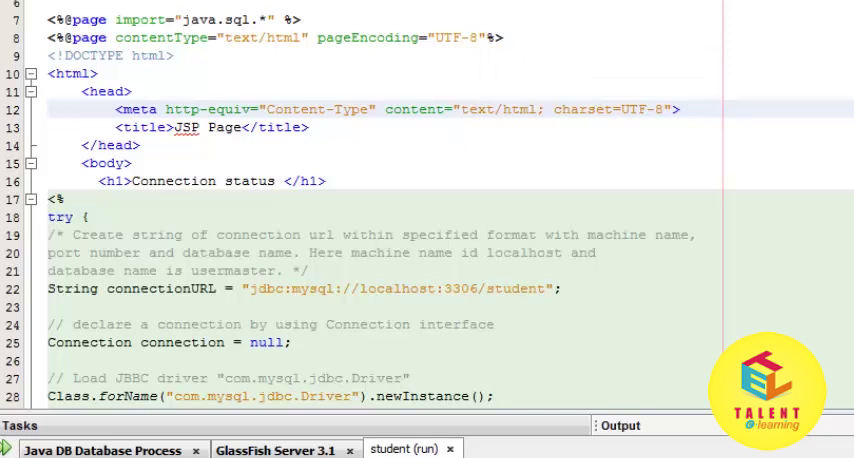
Change the println message to "Successfully connected to MySQL server using TCP/IP..."
scroll("down", 3)
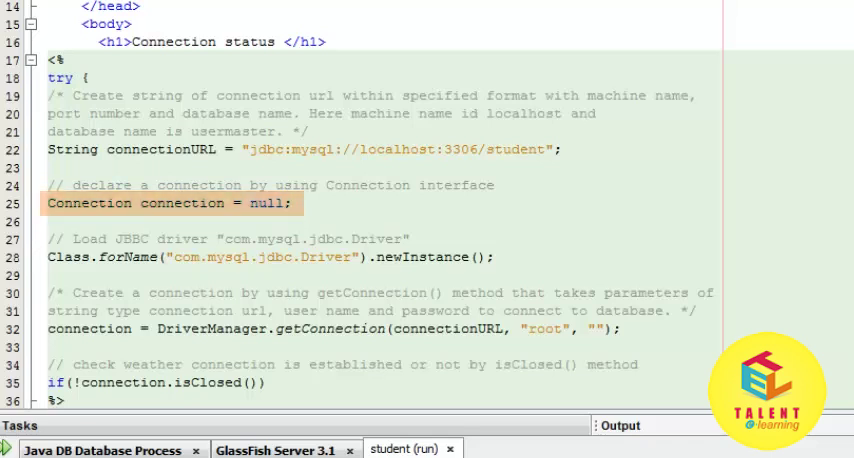
scroll("down", 3)
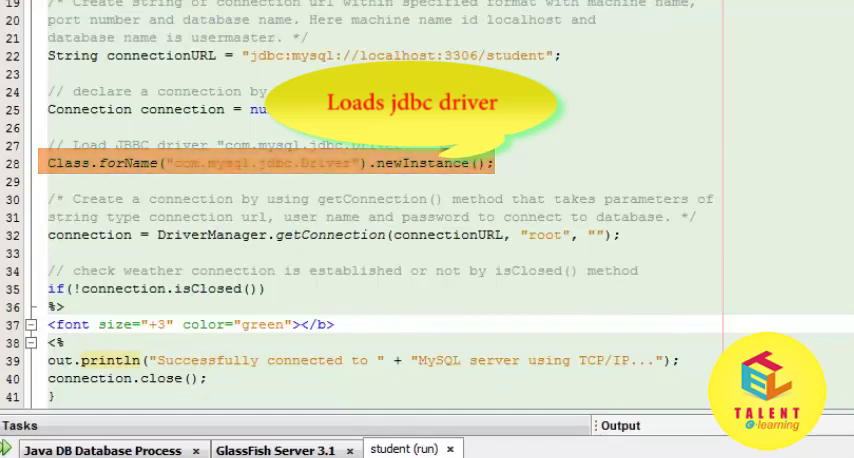
scroll("down", 3)
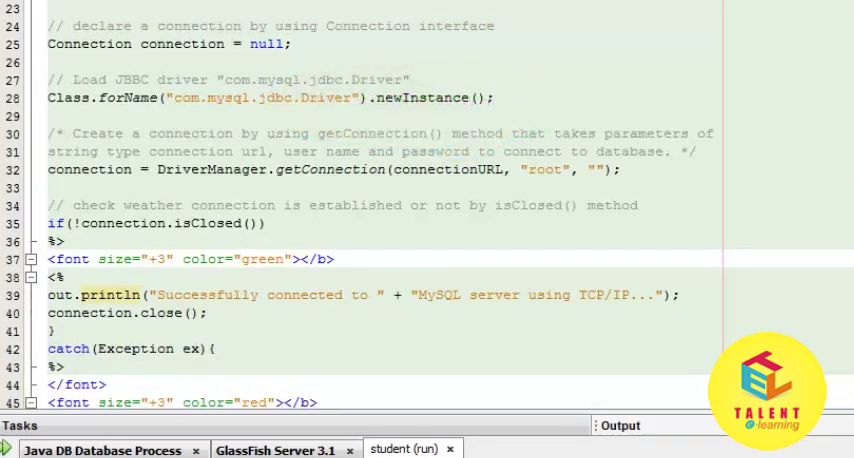
double_click(387, 170)
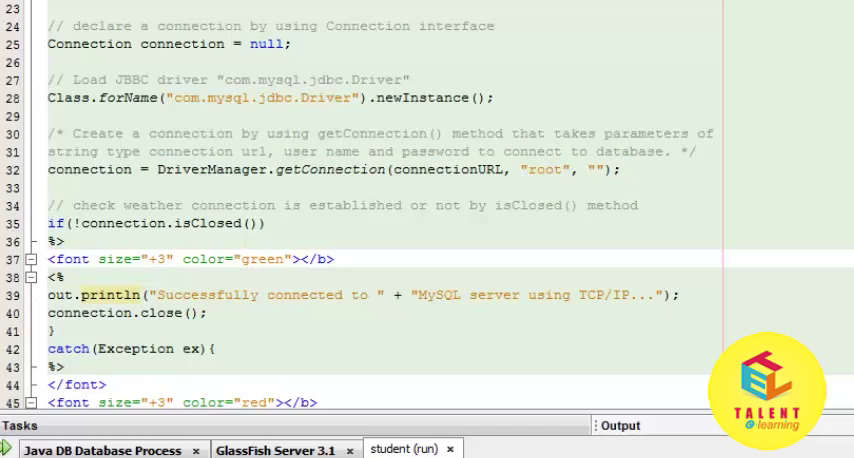
double_click(165, 223)
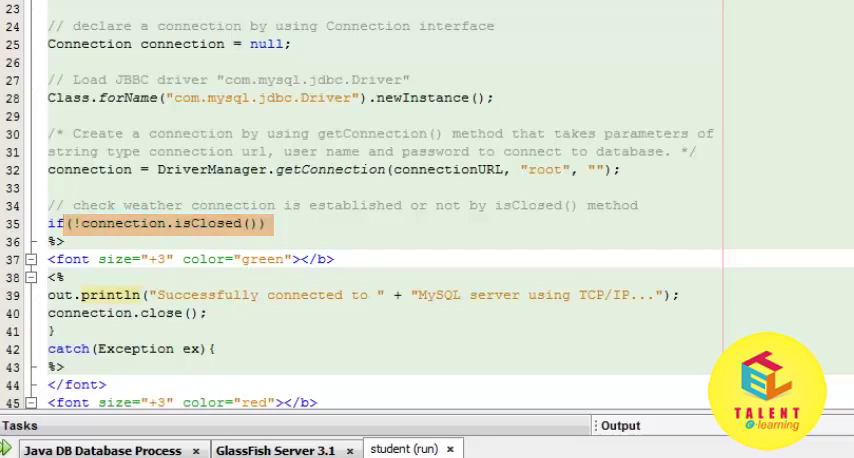
left_click(400, 224)
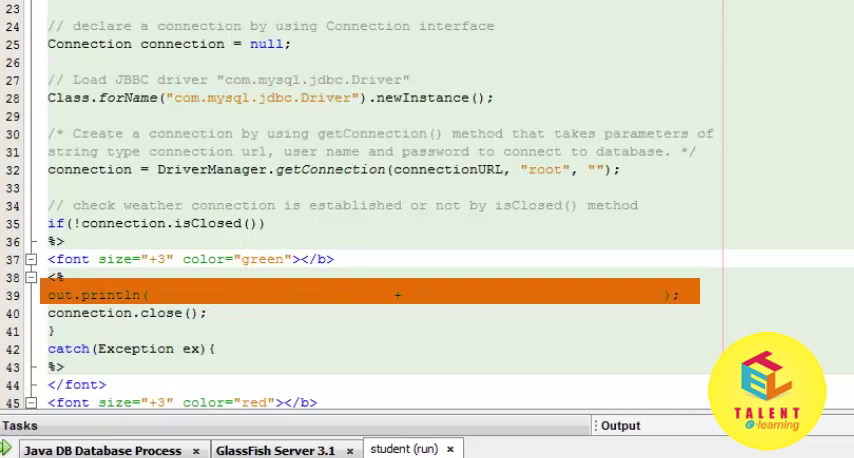
type("\"Successfully connected to \" + \"MySQL server using TCP/IP...\"")
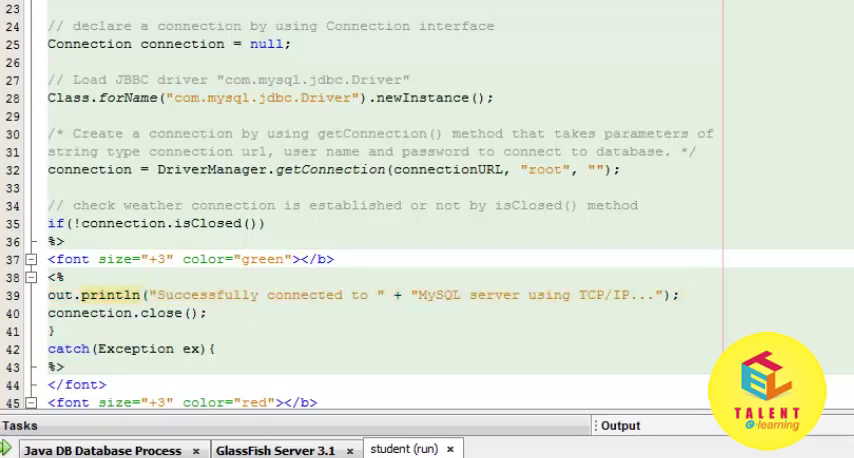
Restore the window layout showing the Projects tree, main.jsp code and Output panel
double_click(126, 313)
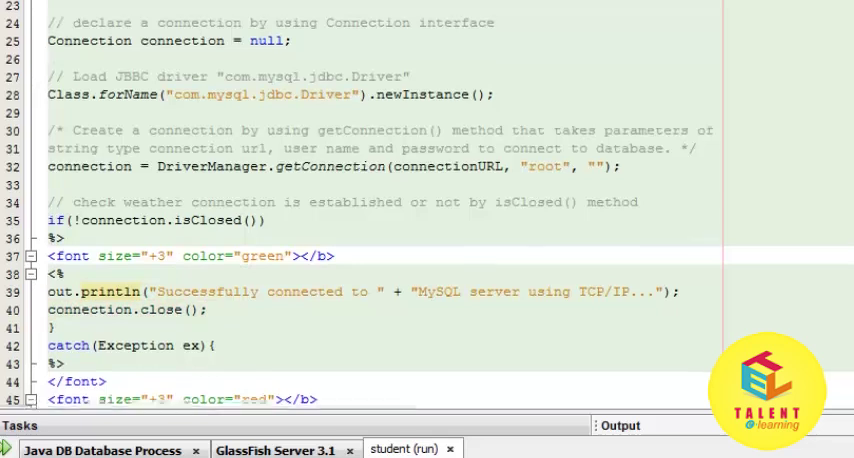
scroll("down", 3)
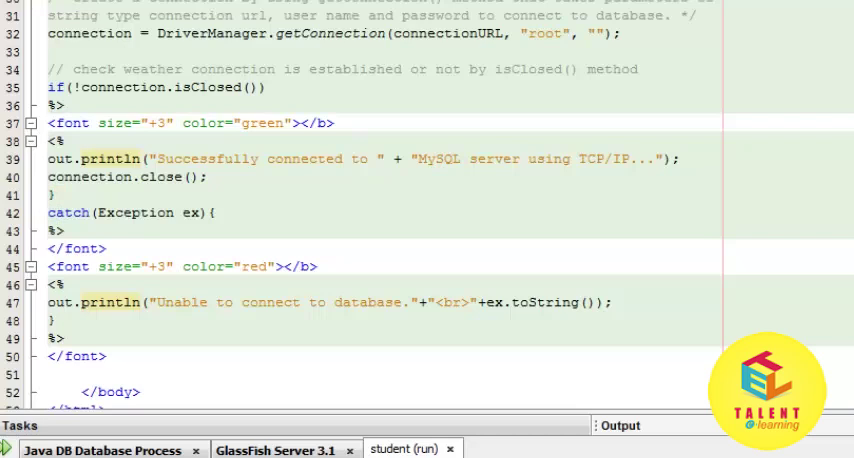
double_click(130, 212)
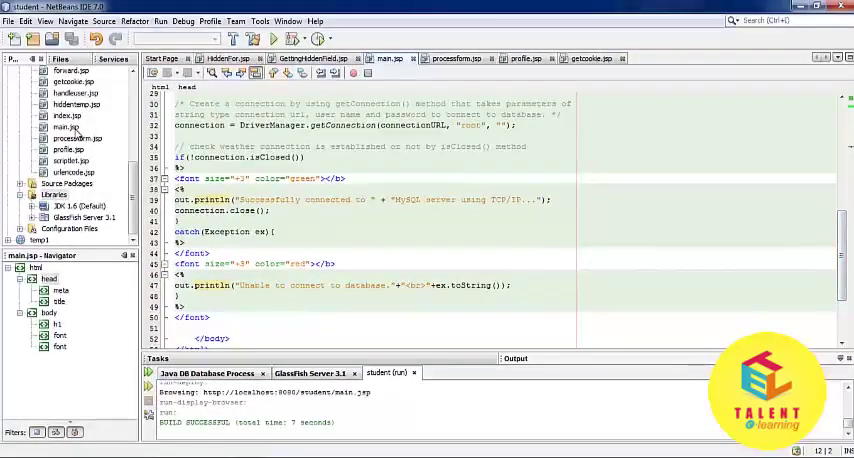
right_click(67, 127)
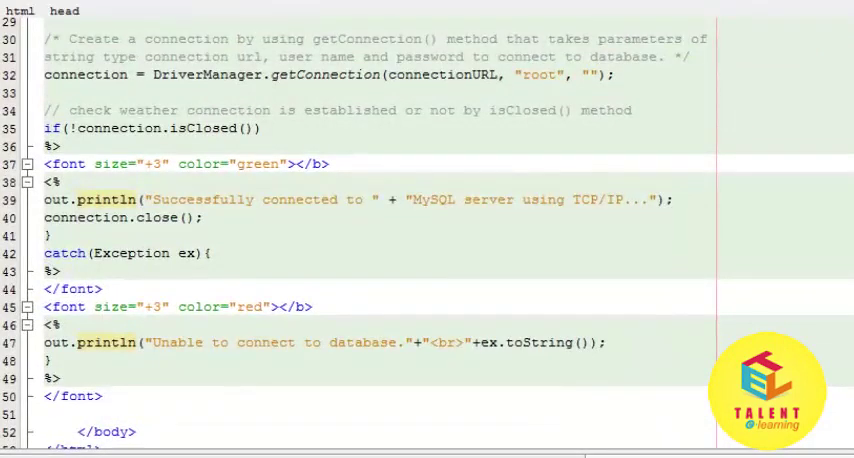
scroll("up", 3)
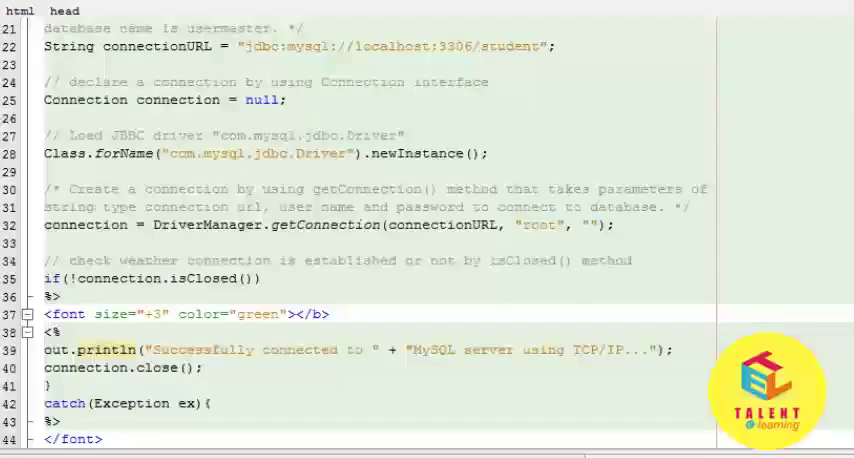
scroll("up", 3)
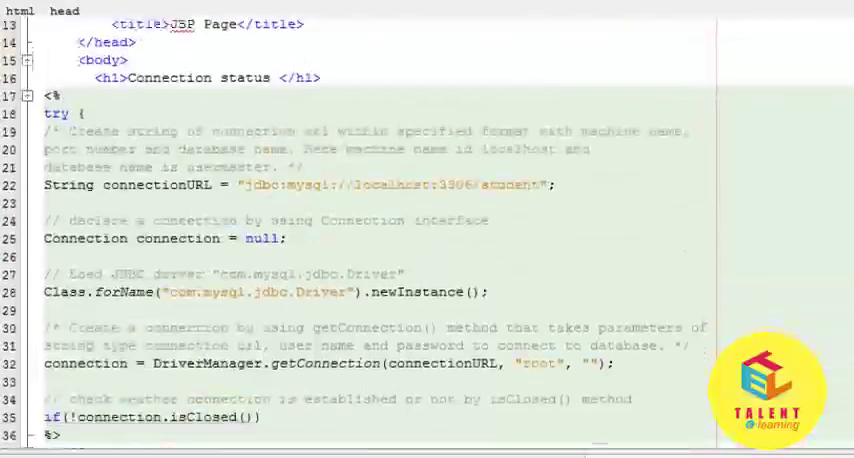
scroll("down", 3)
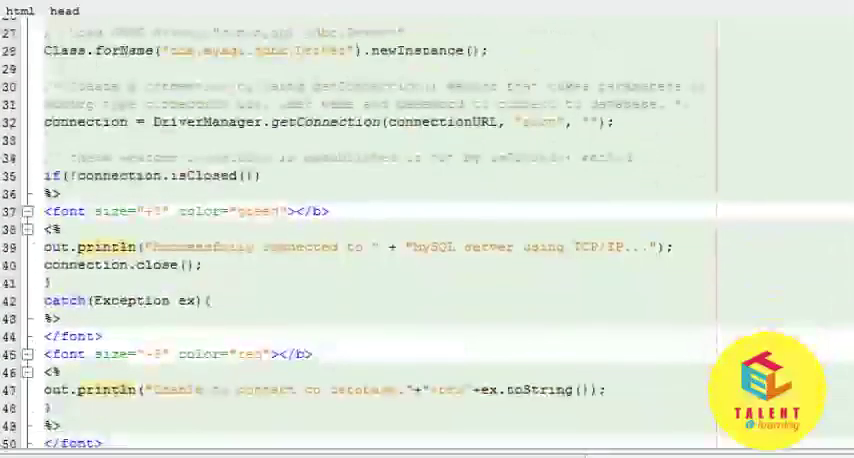
scroll("down", 3)
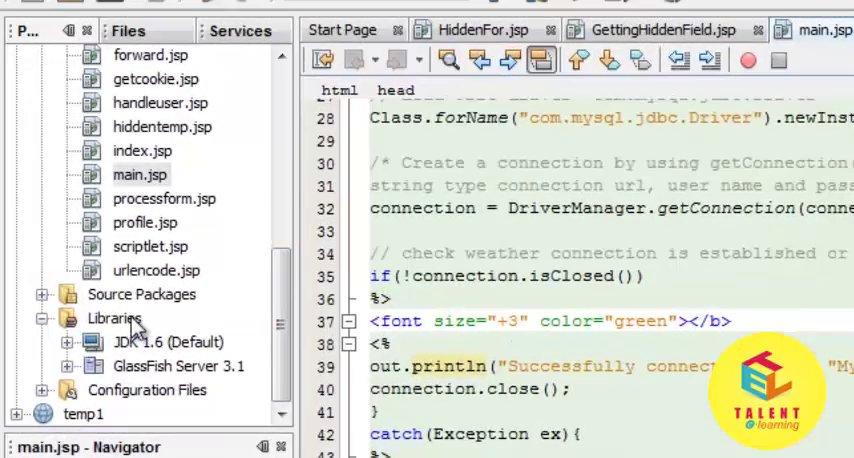
Add the global 'connector' library to the student project's Libraries
right_click(116, 318)
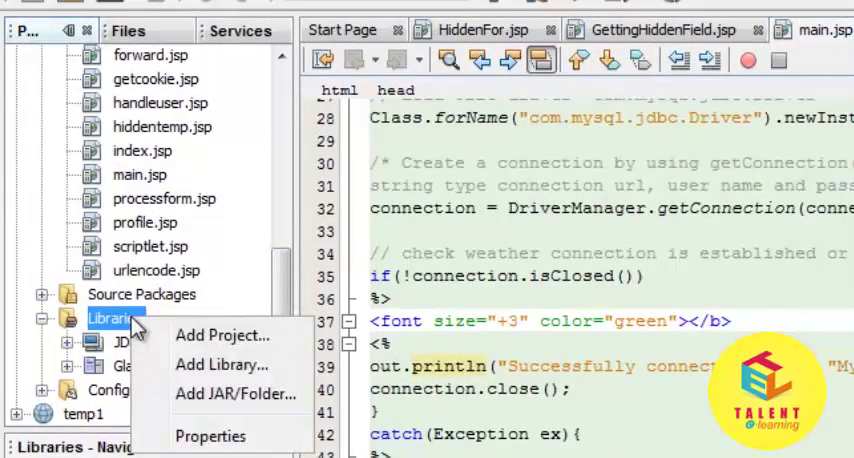
mouse_move(232, 393)
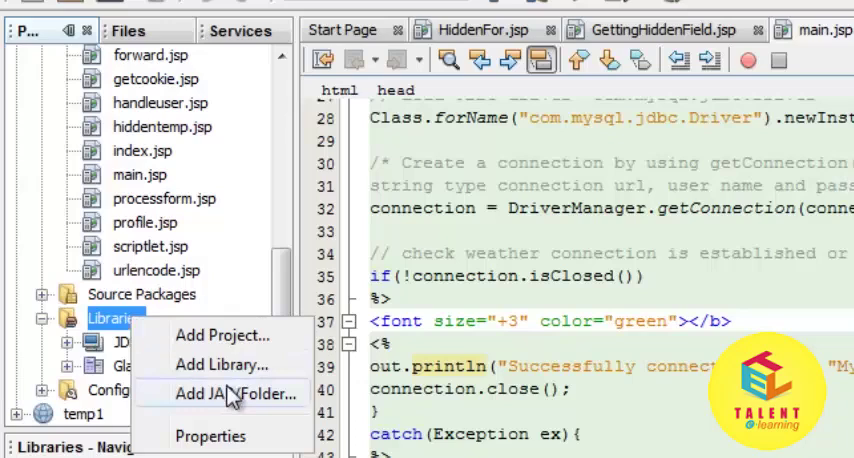
left_click(226, 364)
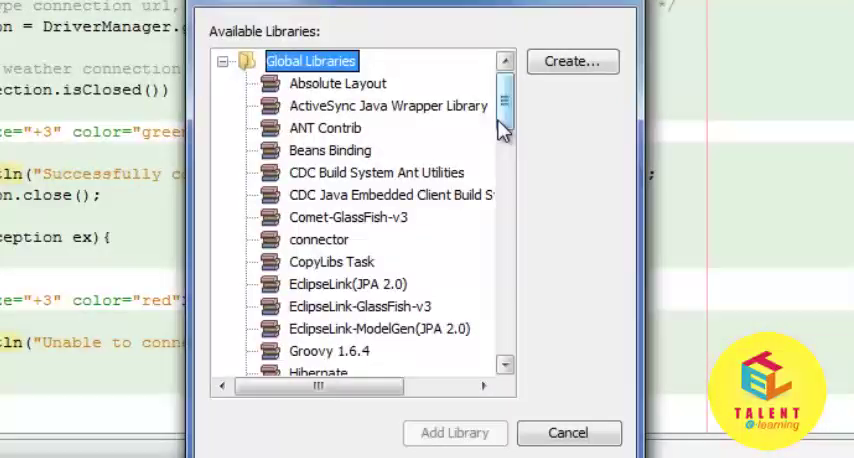
scroll("down", 3)
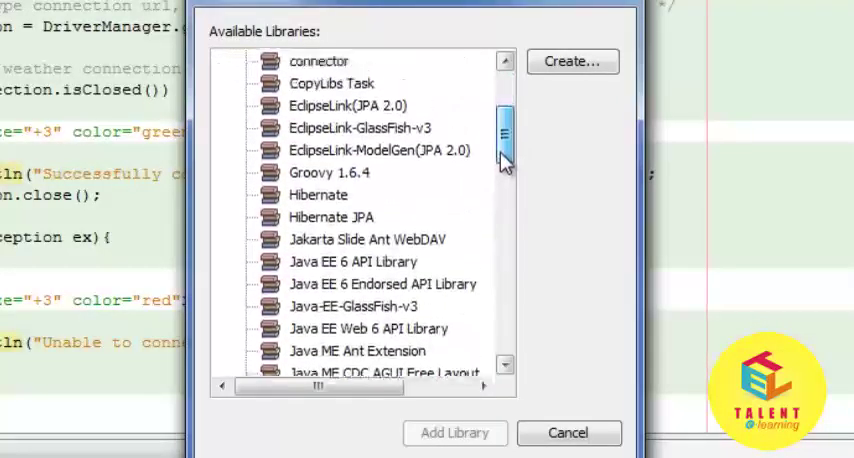
scroll("up", 3)
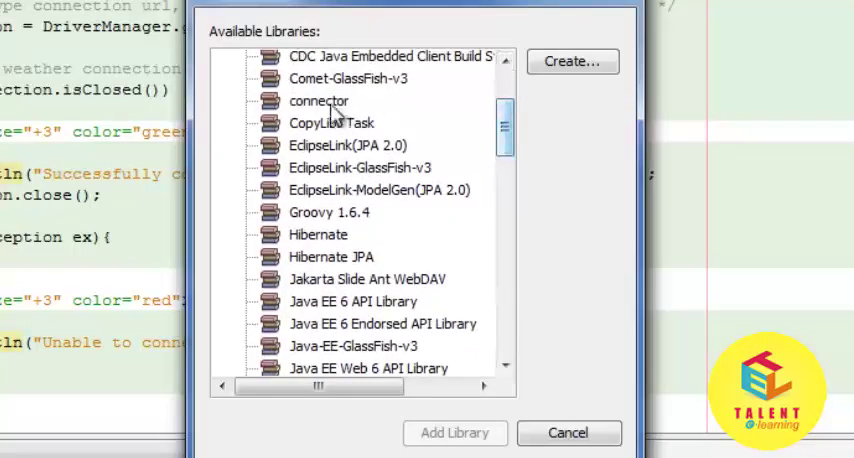
left_click(318, 100)
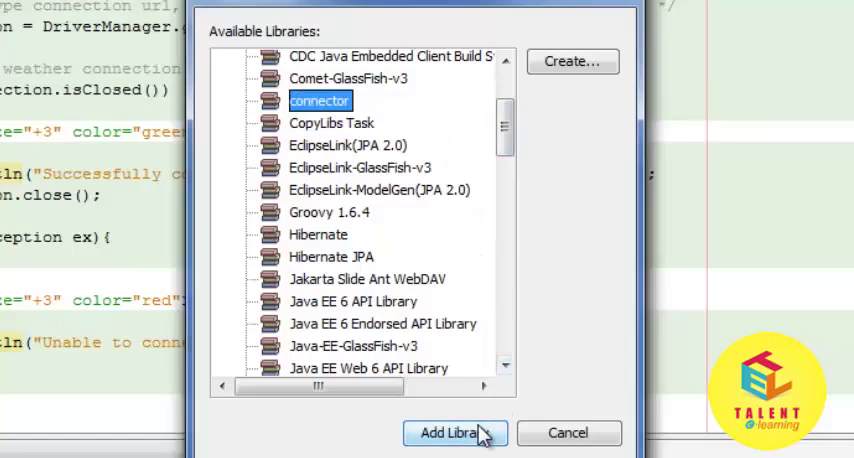
left_click(449, 432)
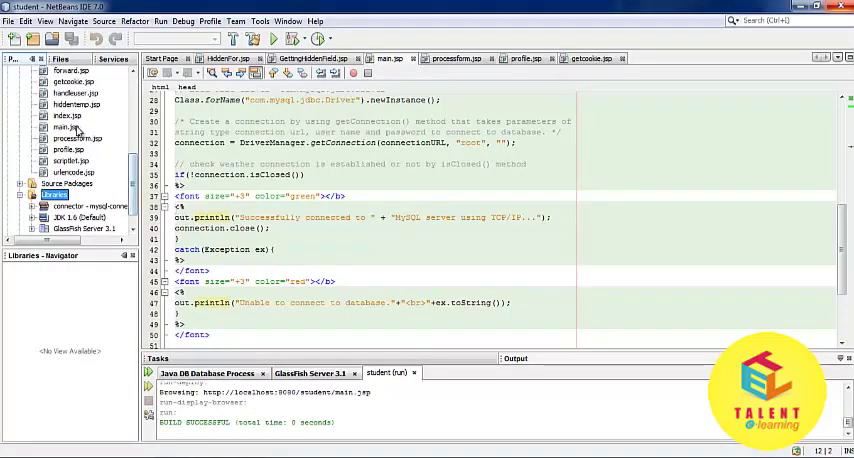
Clean and build the student project into student.war, then select main.jsp
right_click(67, 127)
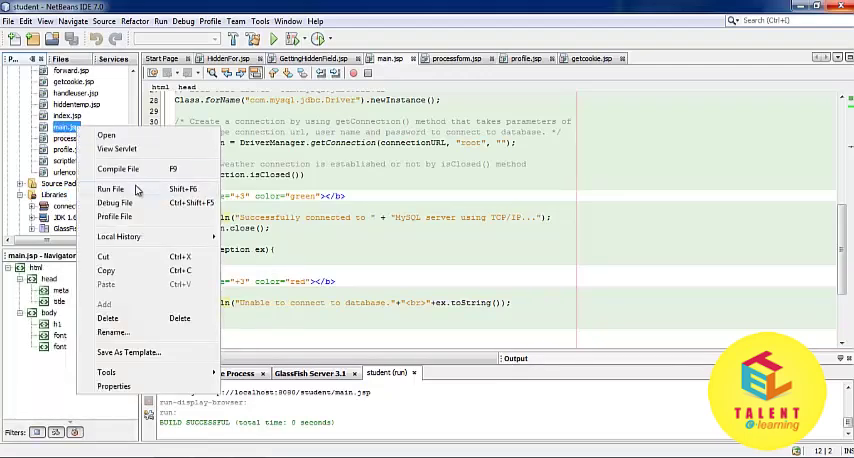
left_click(110, 189)
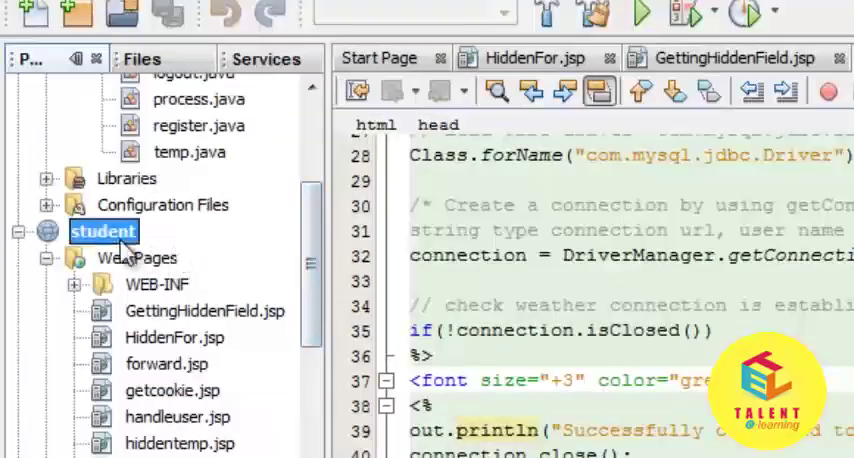
mouse_move(218, 312)
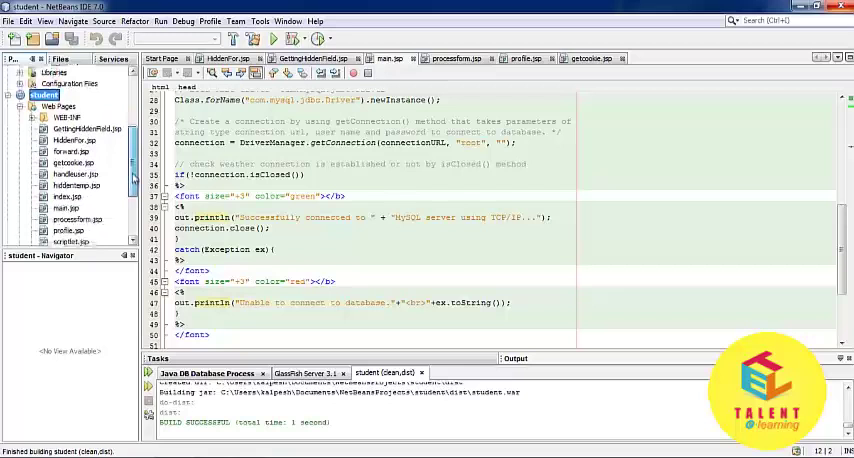
left_click(67, 165)
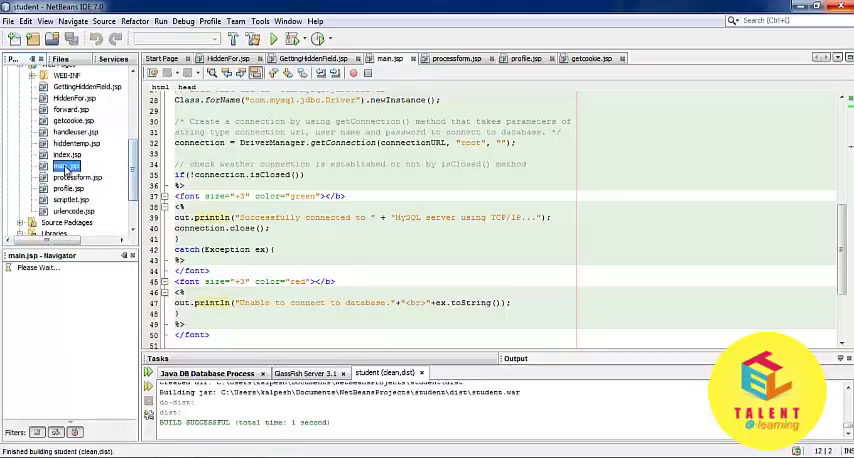